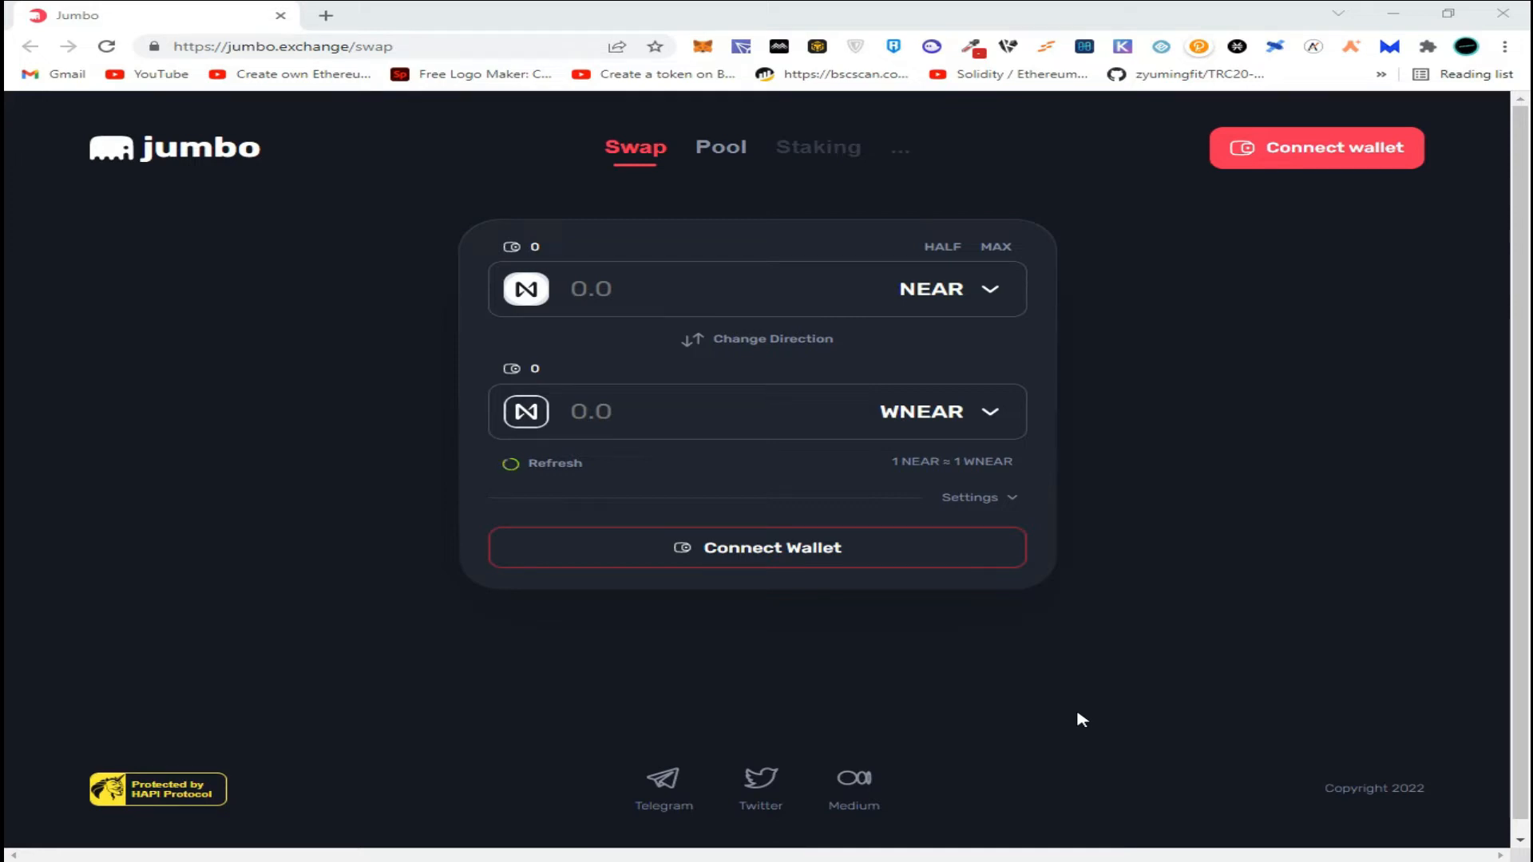
# Begin connecting a wallet from the header and choose Near, loading the NEAR wallet login.
pyautogui.click(511, 463)
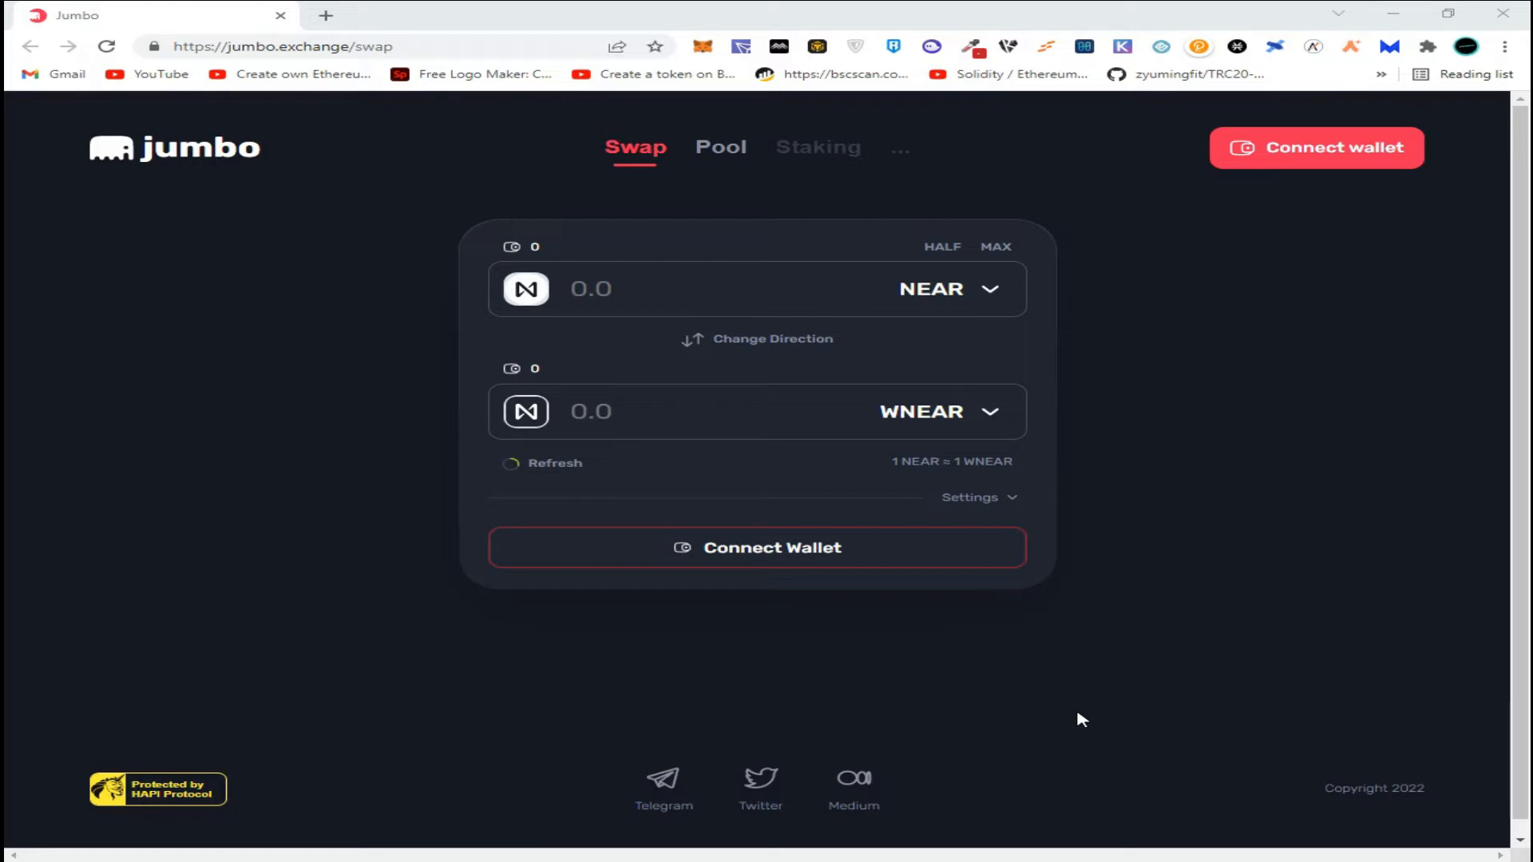
pyautogui.moveTo(1395, 149)
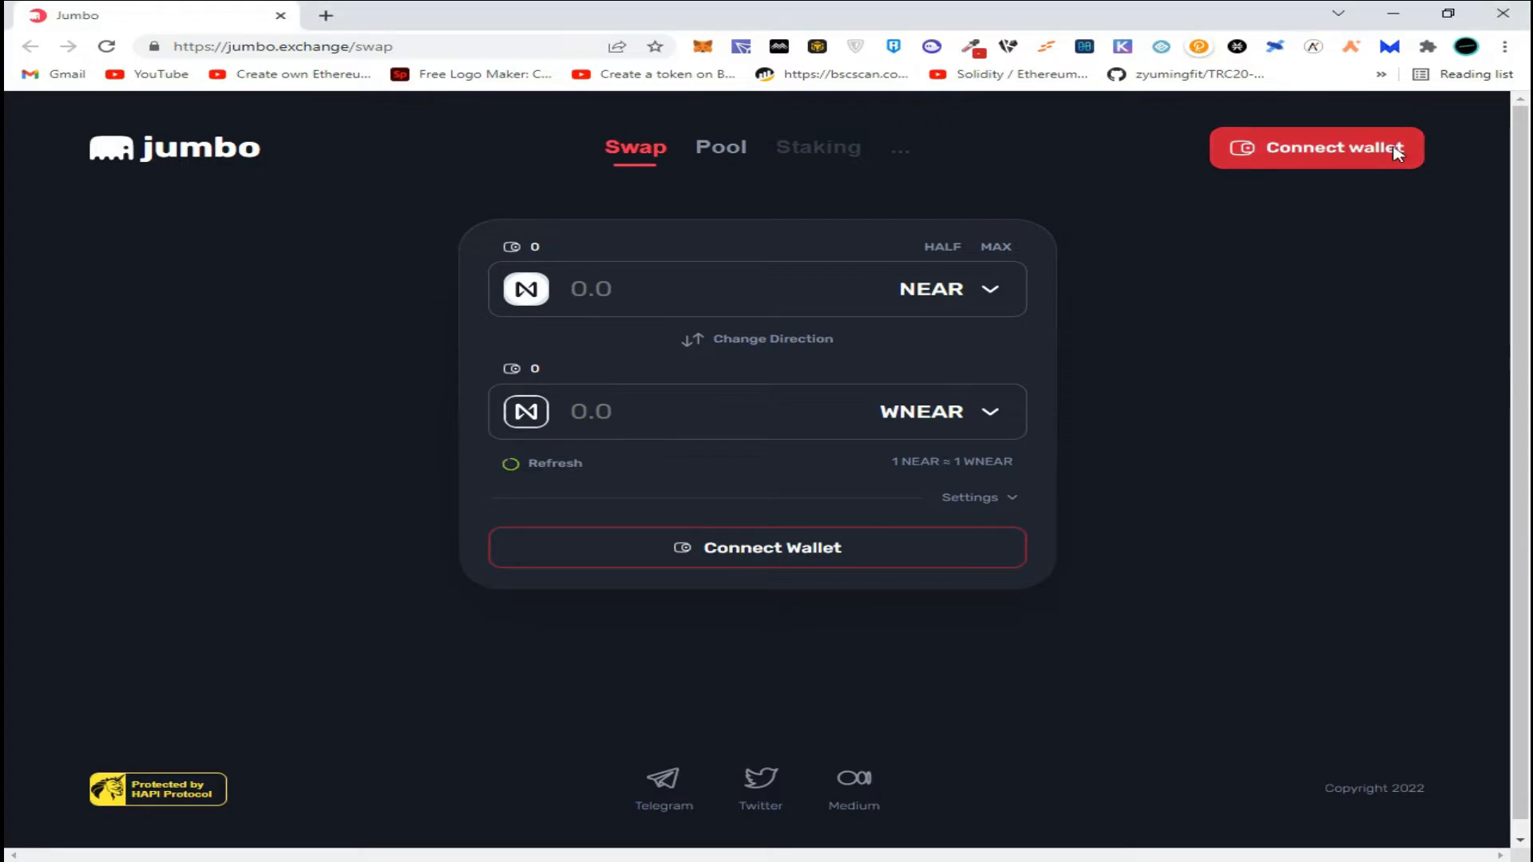
pyautogui.click(1315, 147)
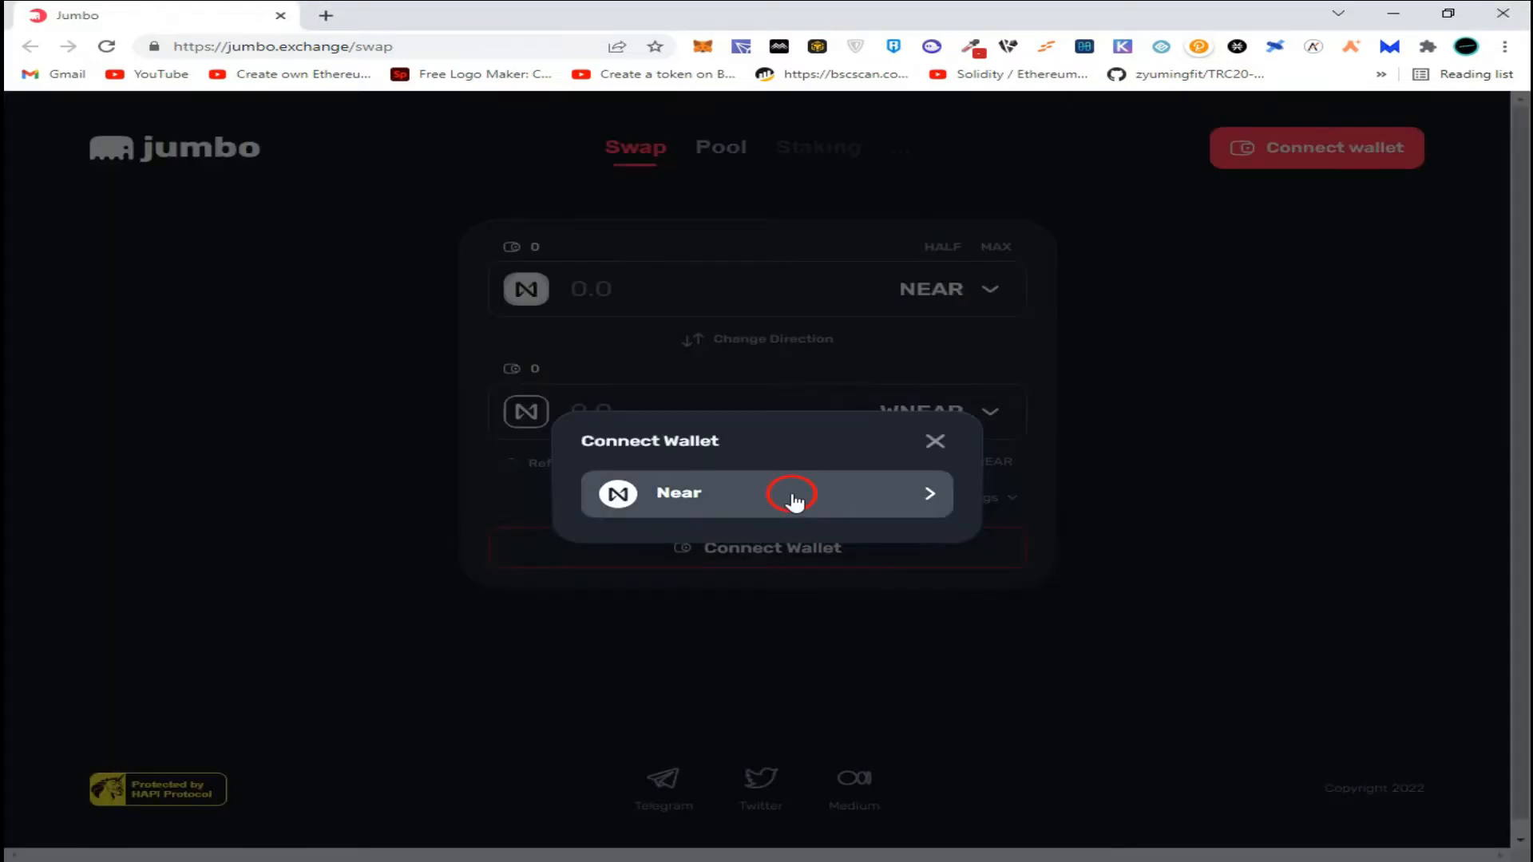
pyautogui.click(765, 494)
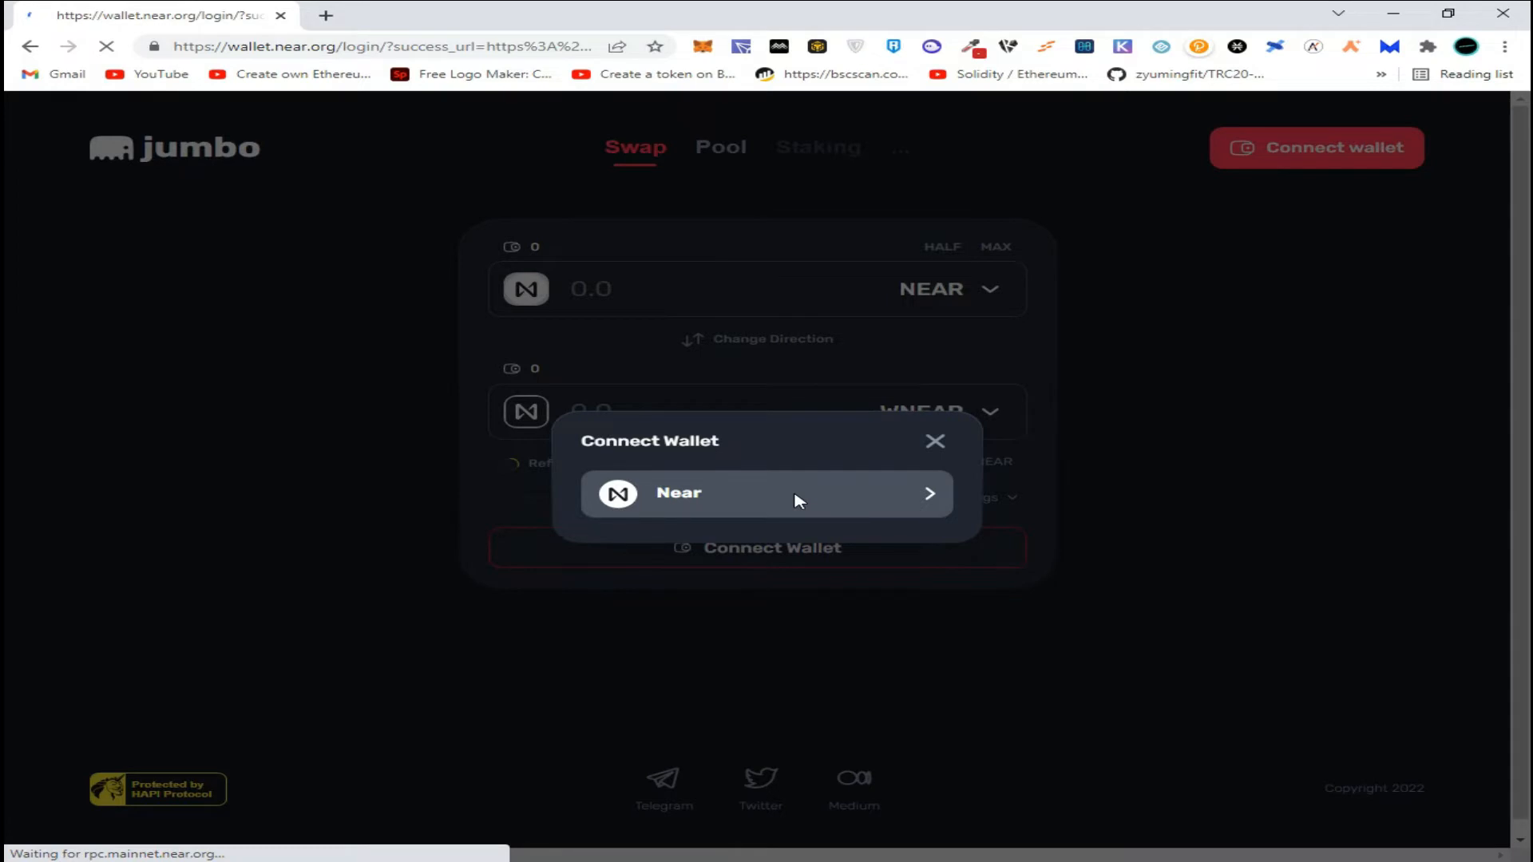
# Select the account and authorize v1.jumbo_exchange.near with the 0.25 NEAR fee allowance.
pyautogui.click(764, 493)
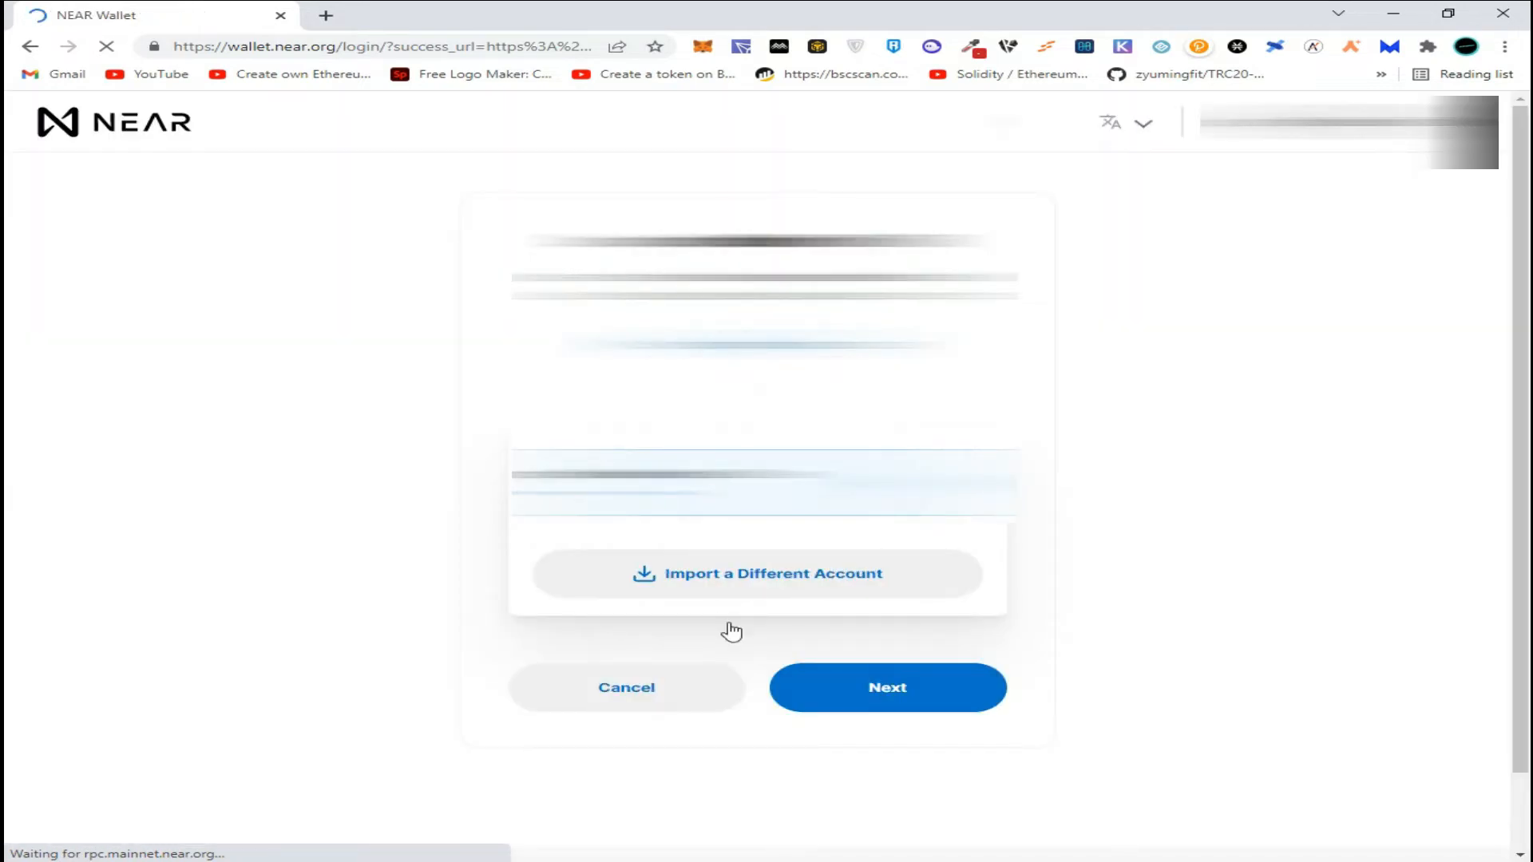
pyautogui.scroll(-3)
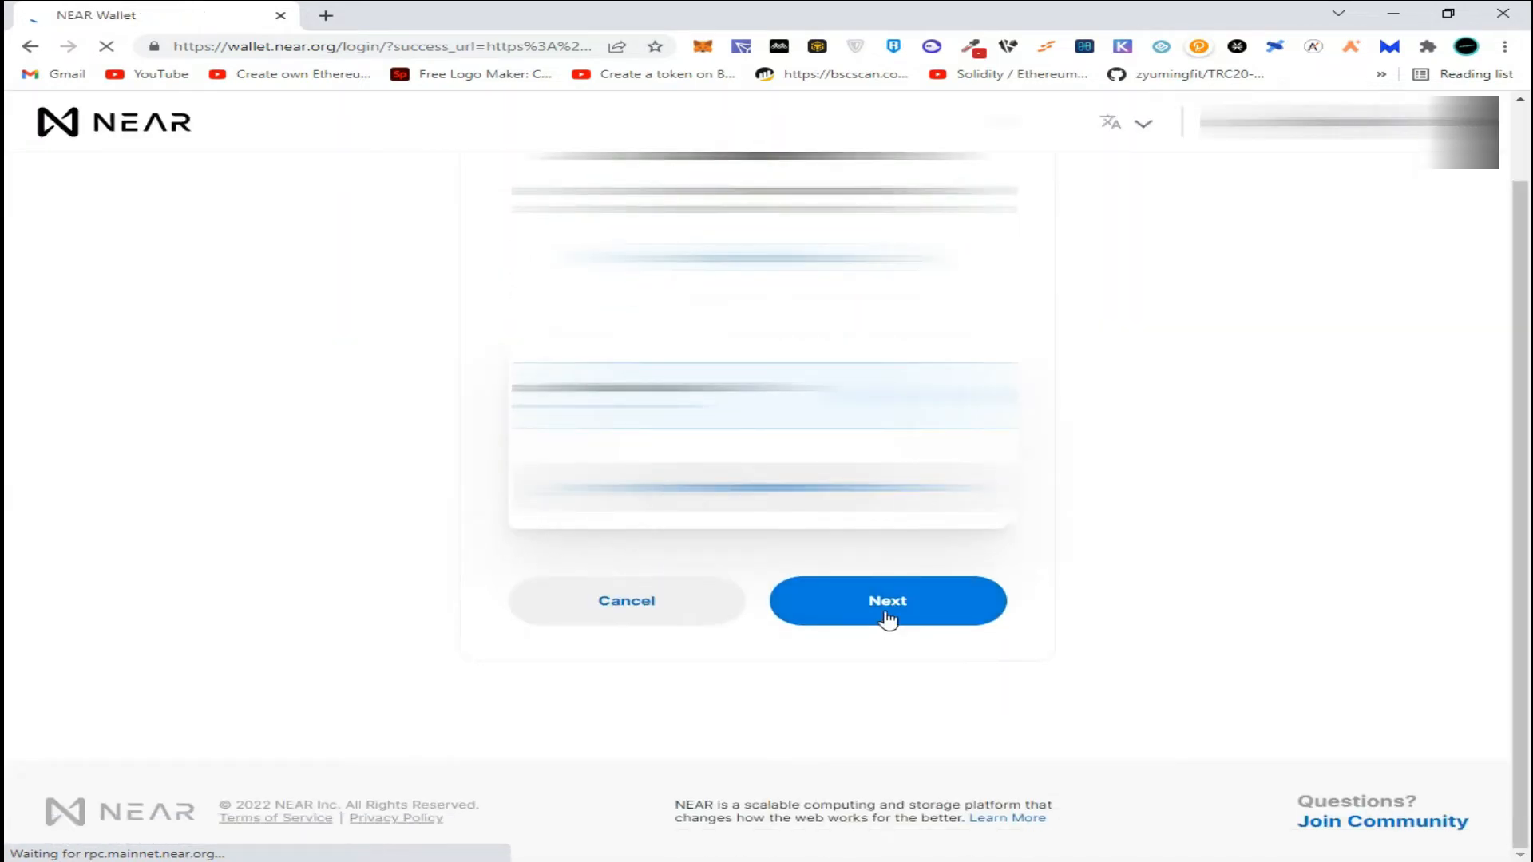
pyautogui.click(886, 600)
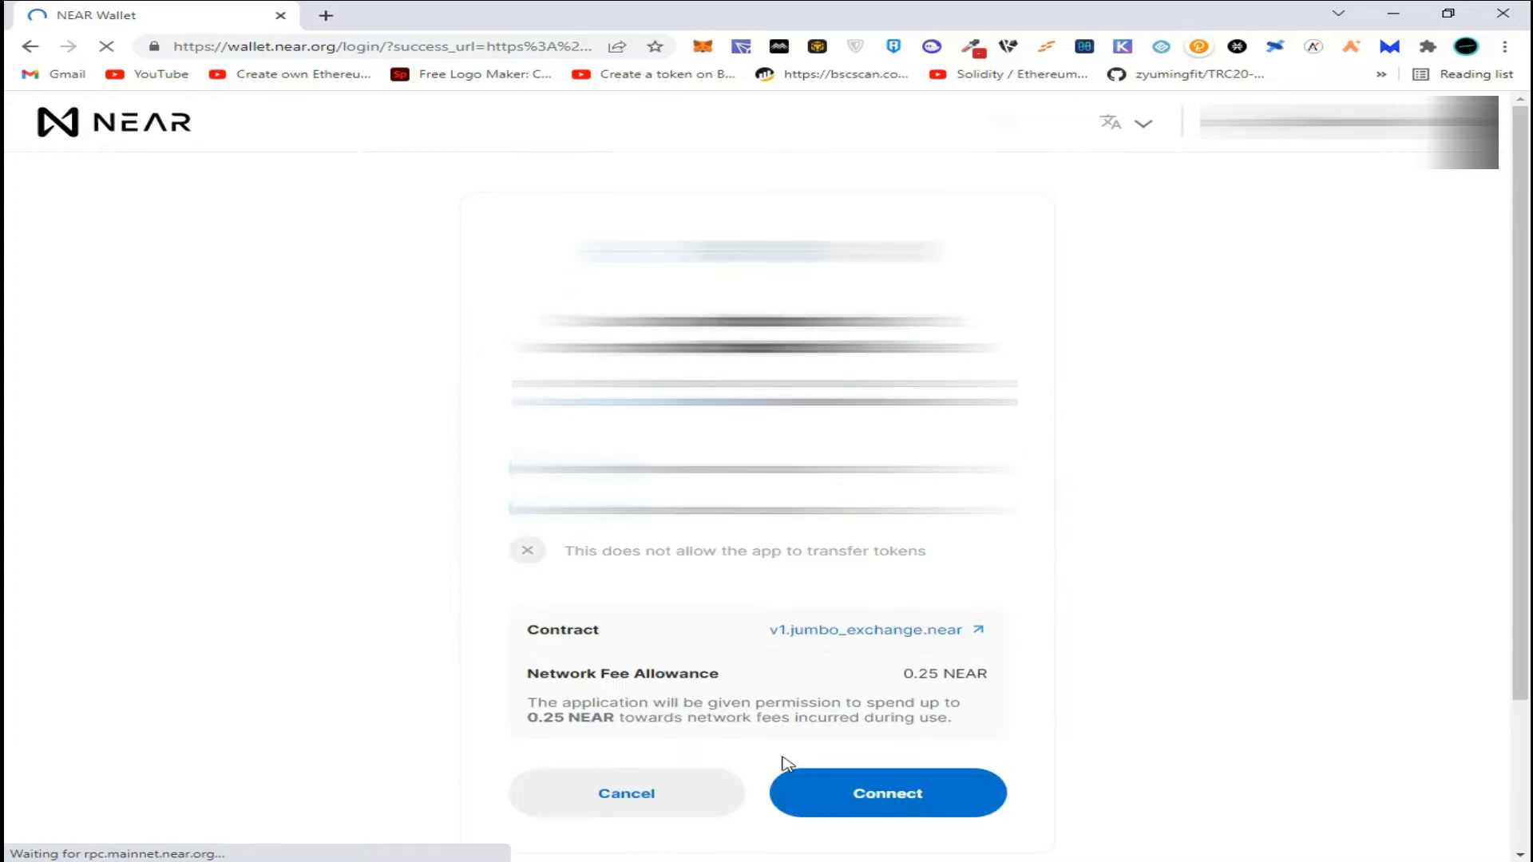
pyautogui.click(886, 793)
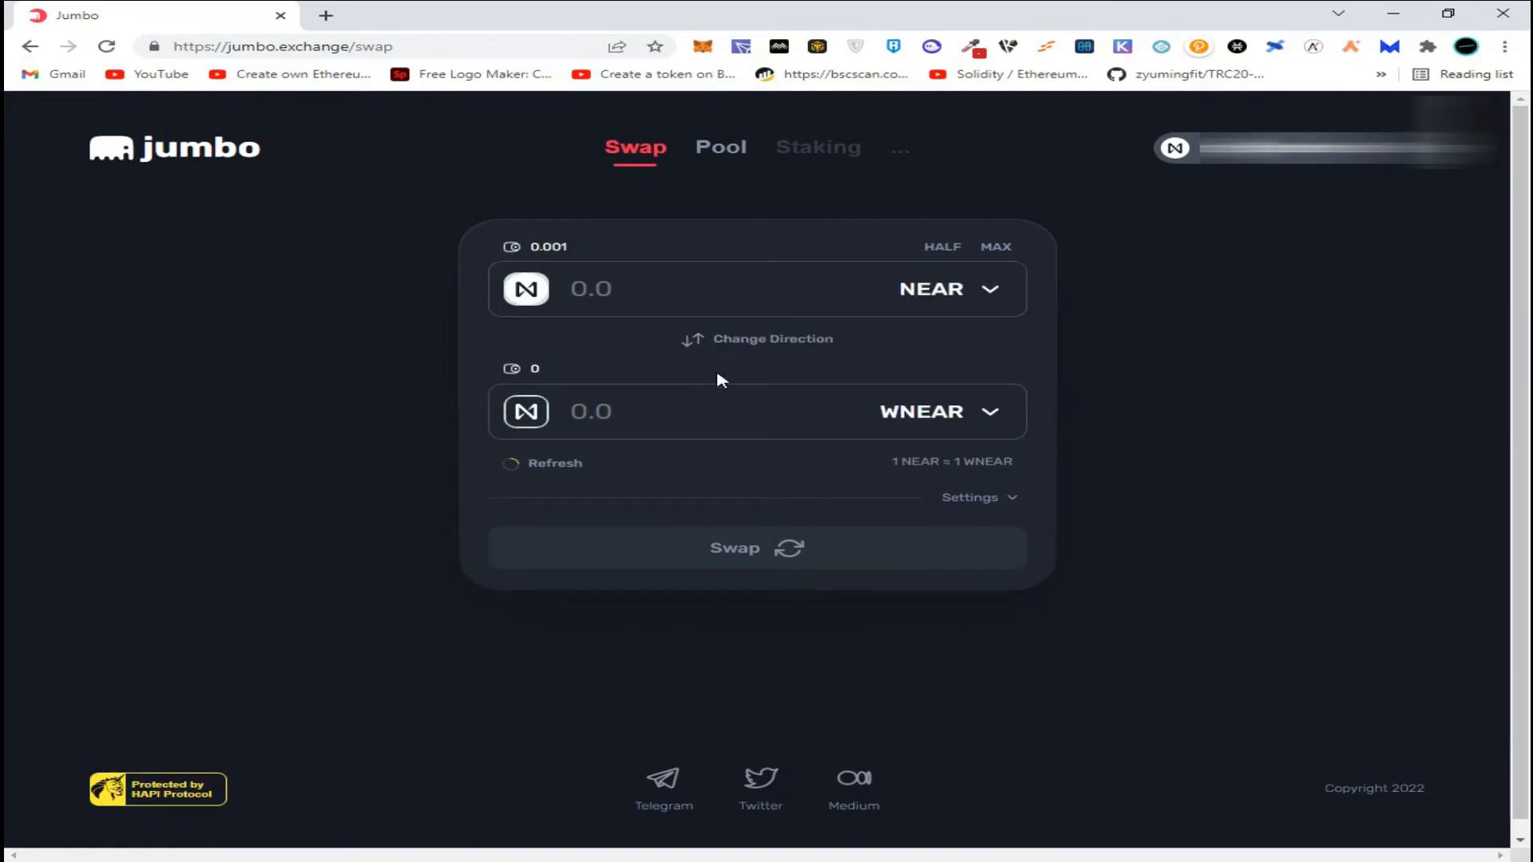
pyautogui.moveTo(706, 346)
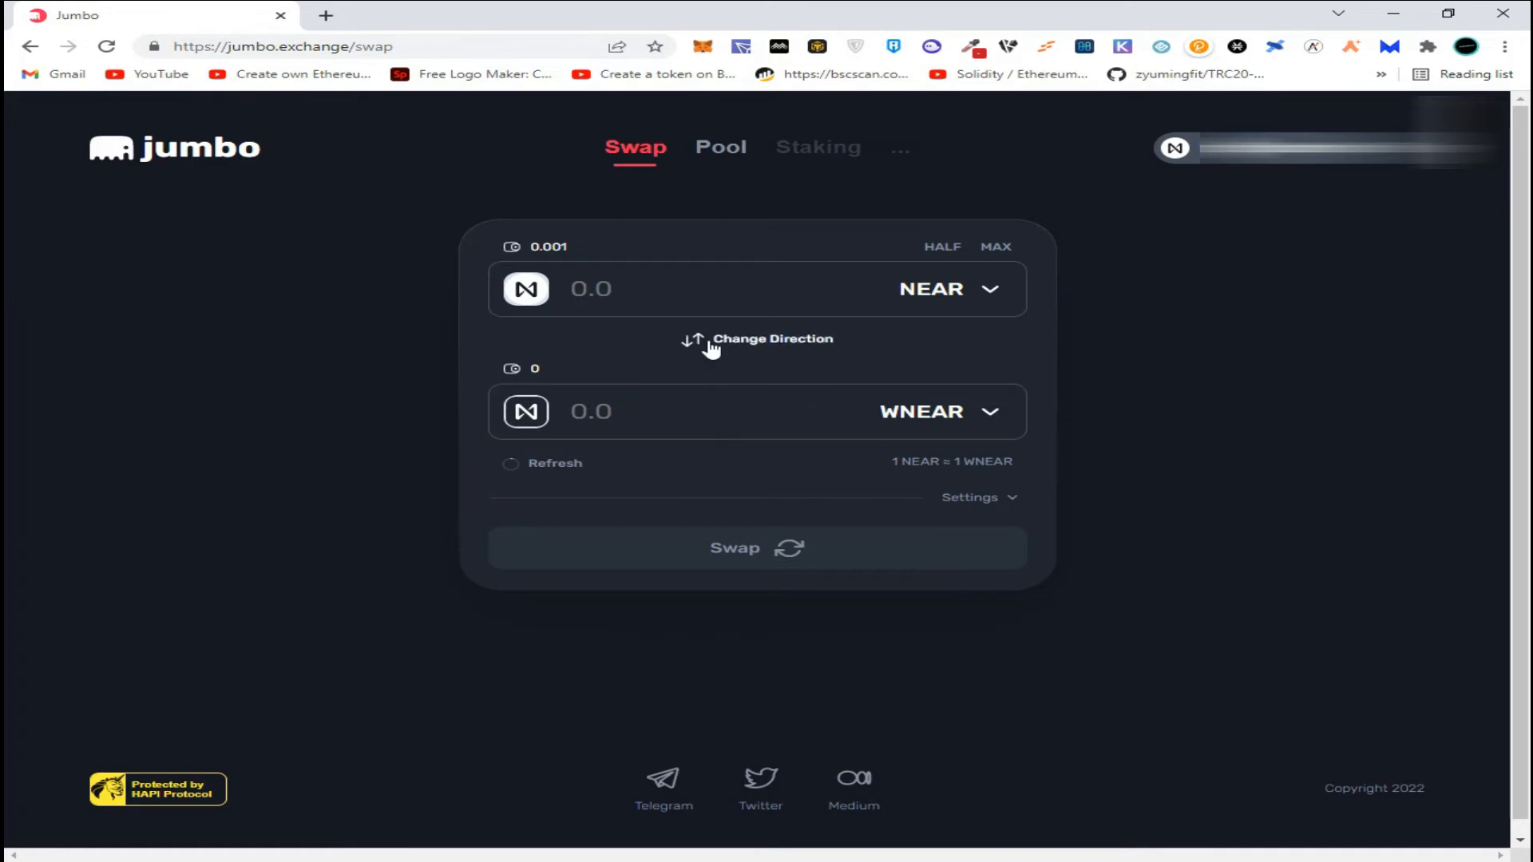
# Reverse the swap direction so the pair reads NEAR to WNEAR at 1:1.
pyautogui.click(511, 463)
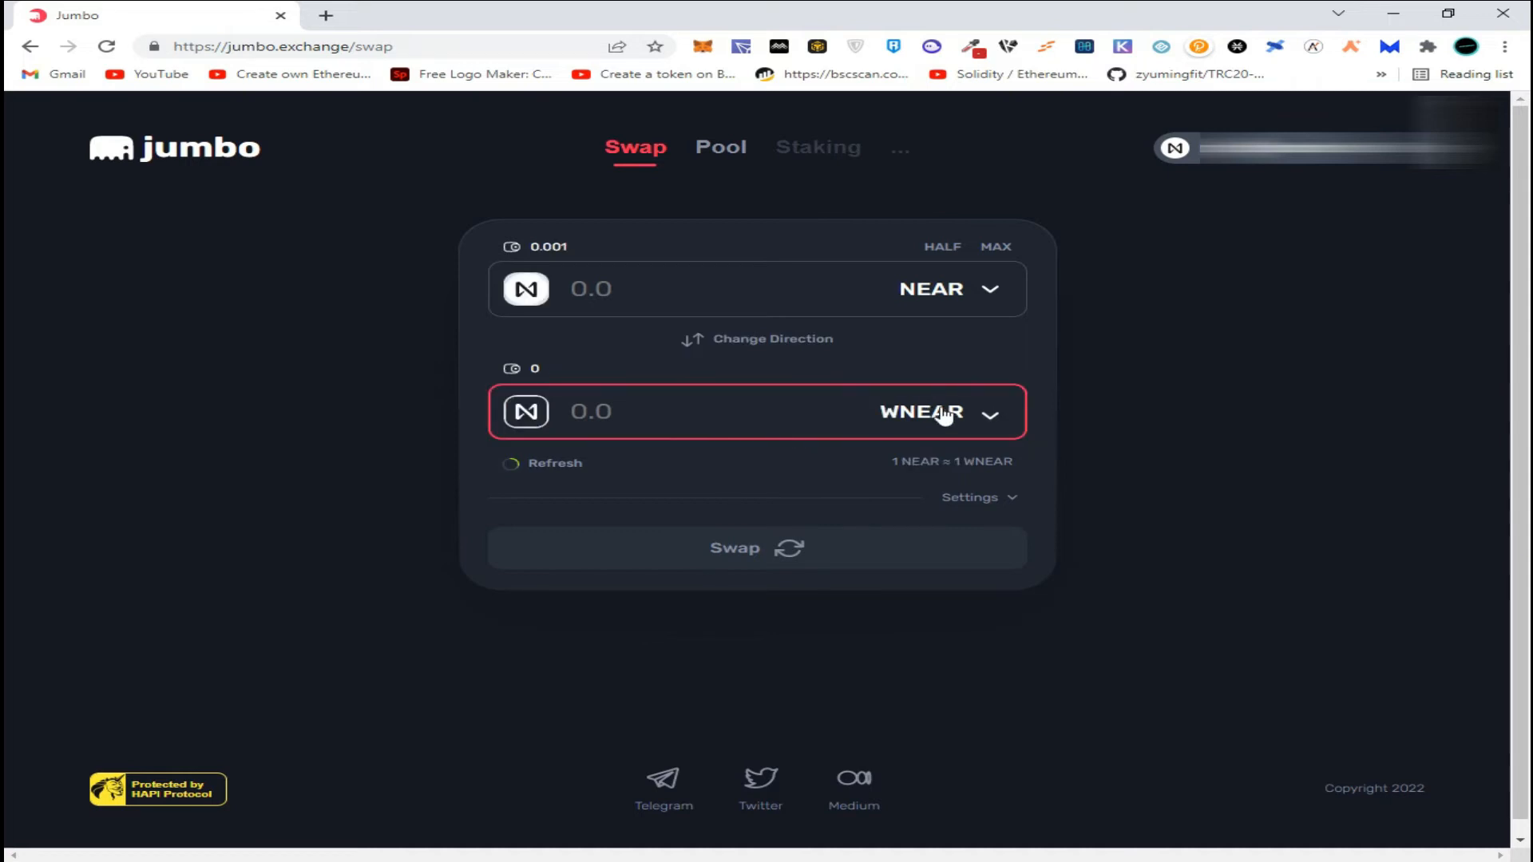
# Search 'jumb' in the receiving token list and choose JUMBO.
pyautogui.click(941, 412)
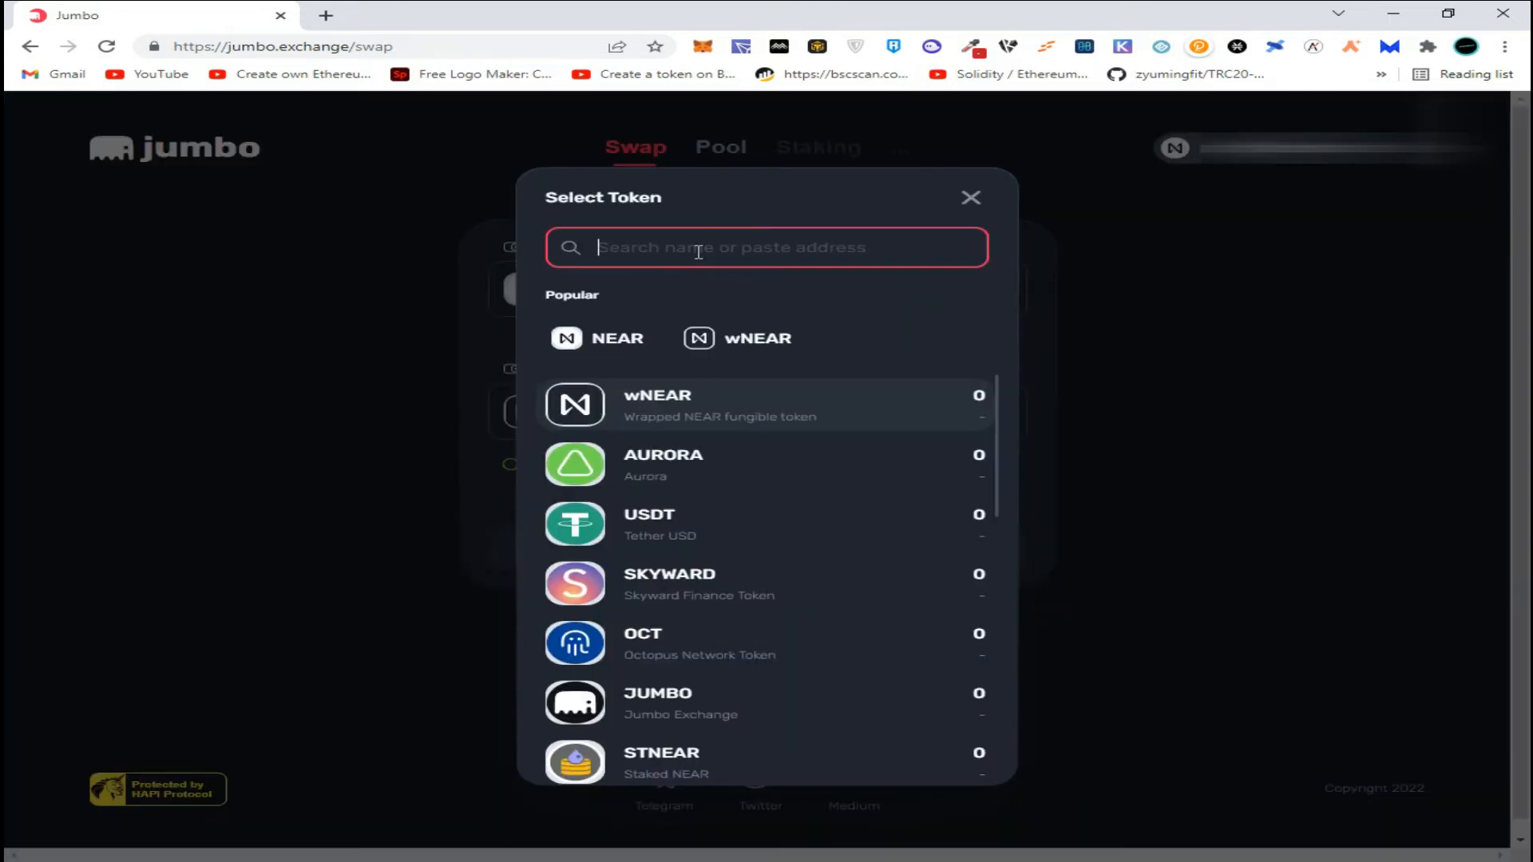
pyautogui.write('jumbo')
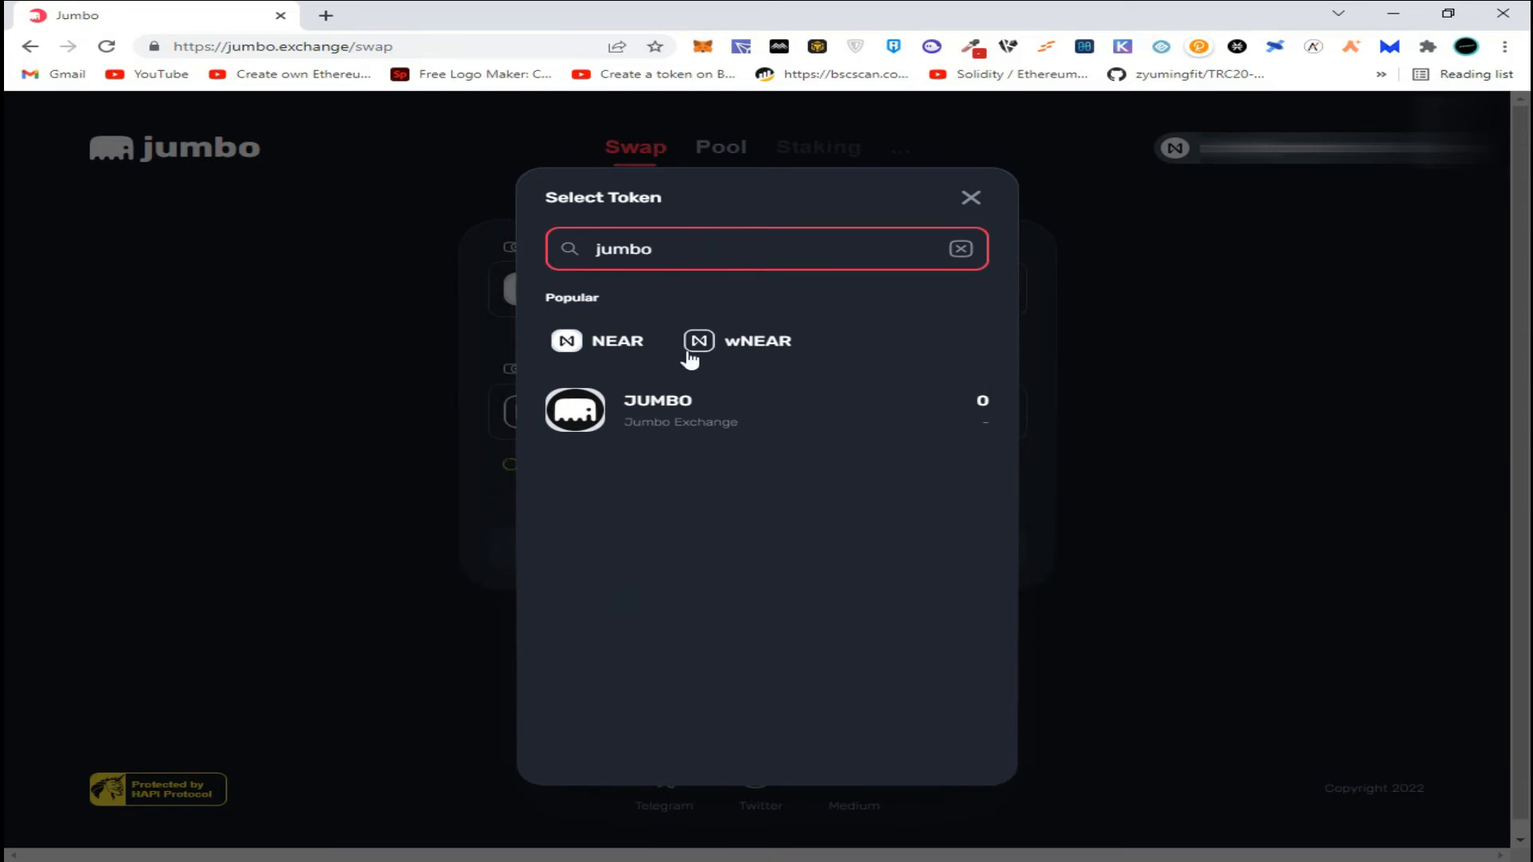
pyautogui.click(656, 410)
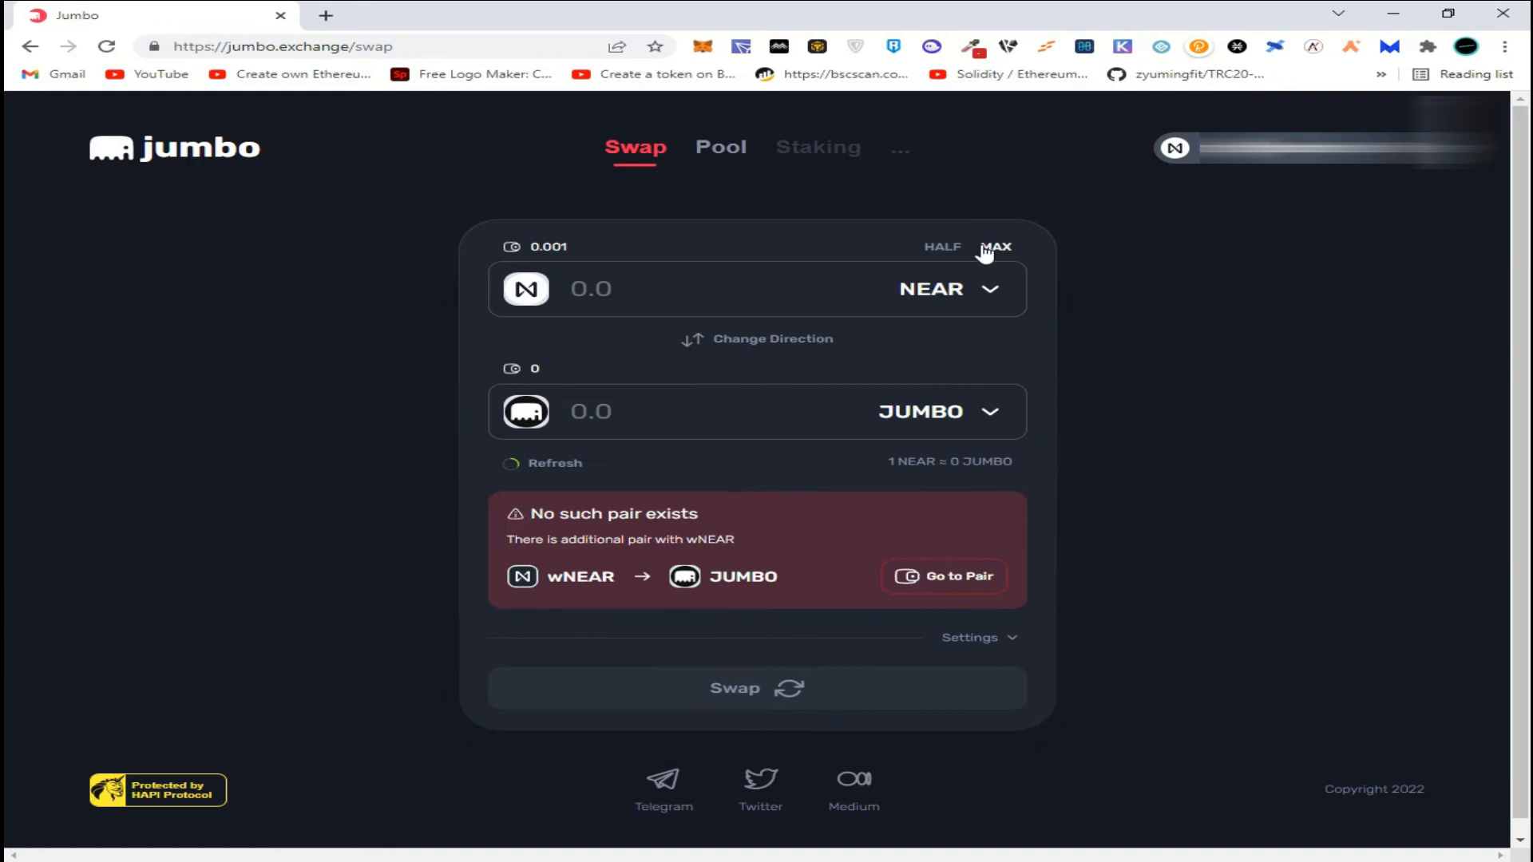
# Enter the MAX NEAR balance, 0.001124014725, and refresh the exchange rate.
pyautogui.click(994, 246)
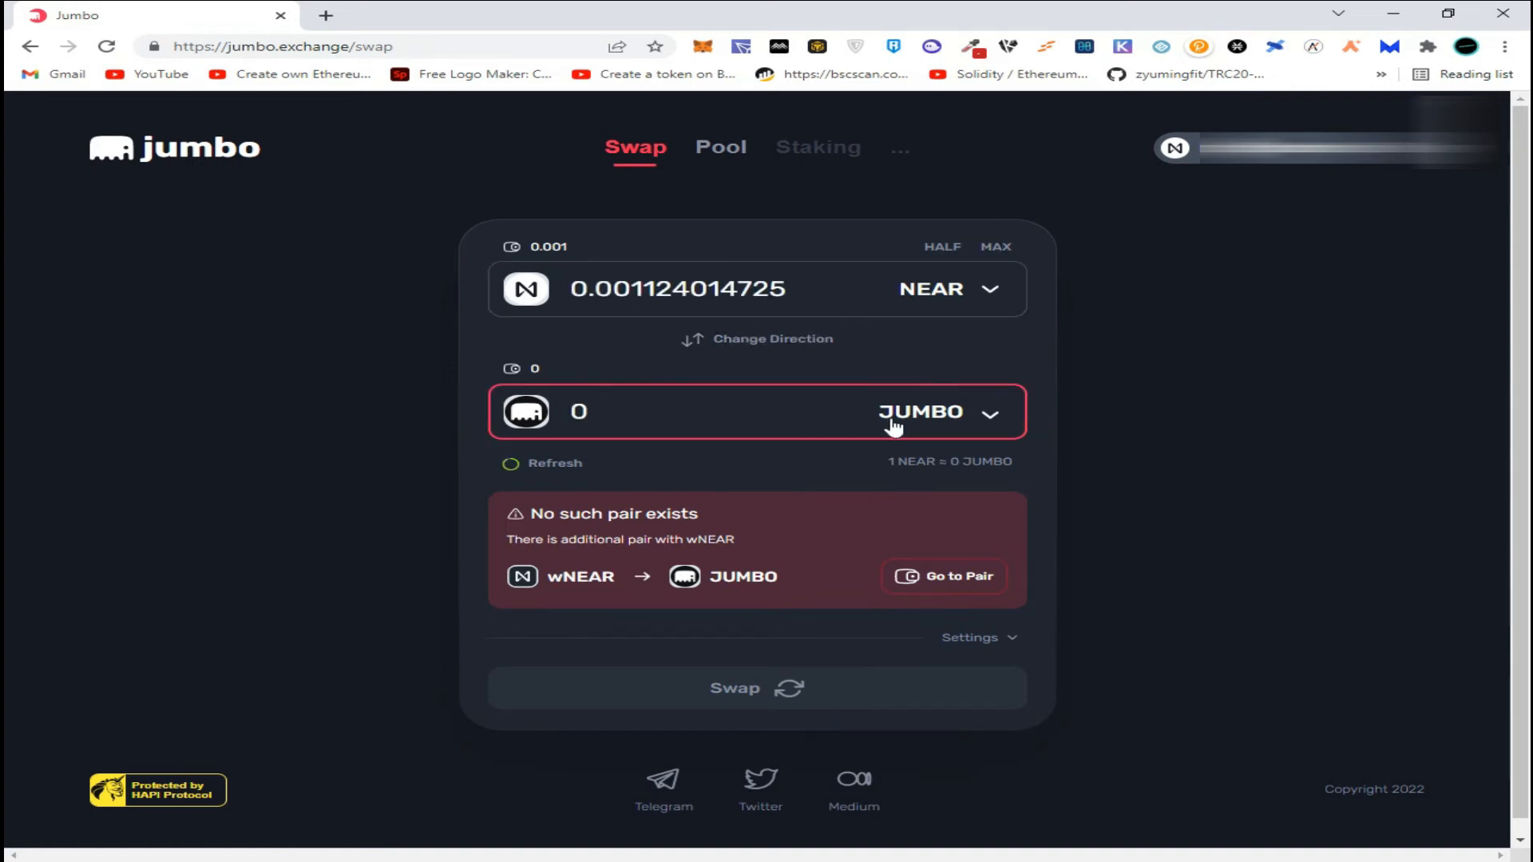
pyautogui.moveTo(577, 559)
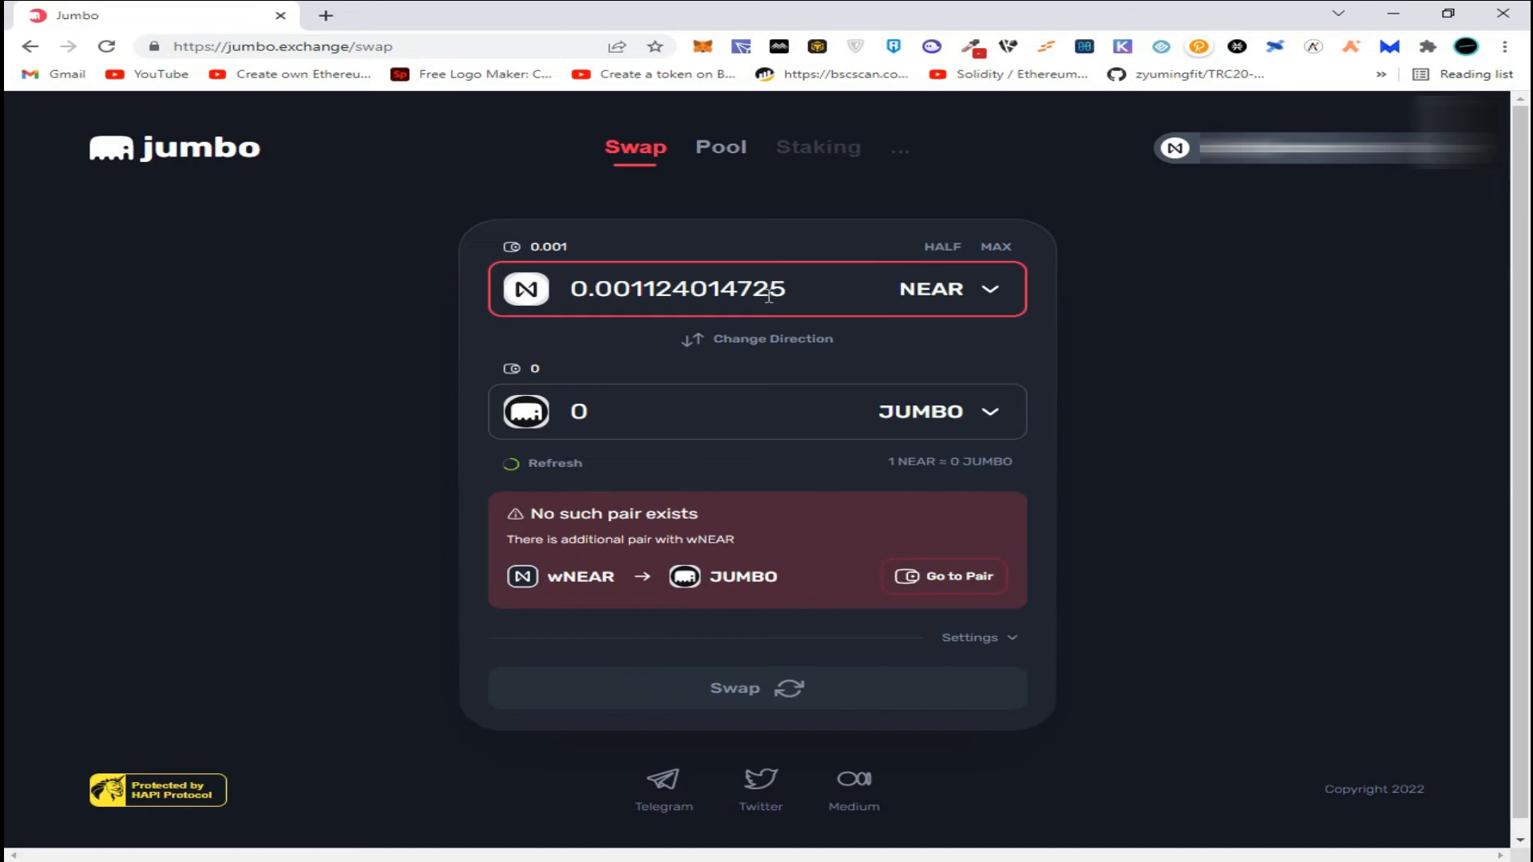
pyautogui.moveTo(723, 322)
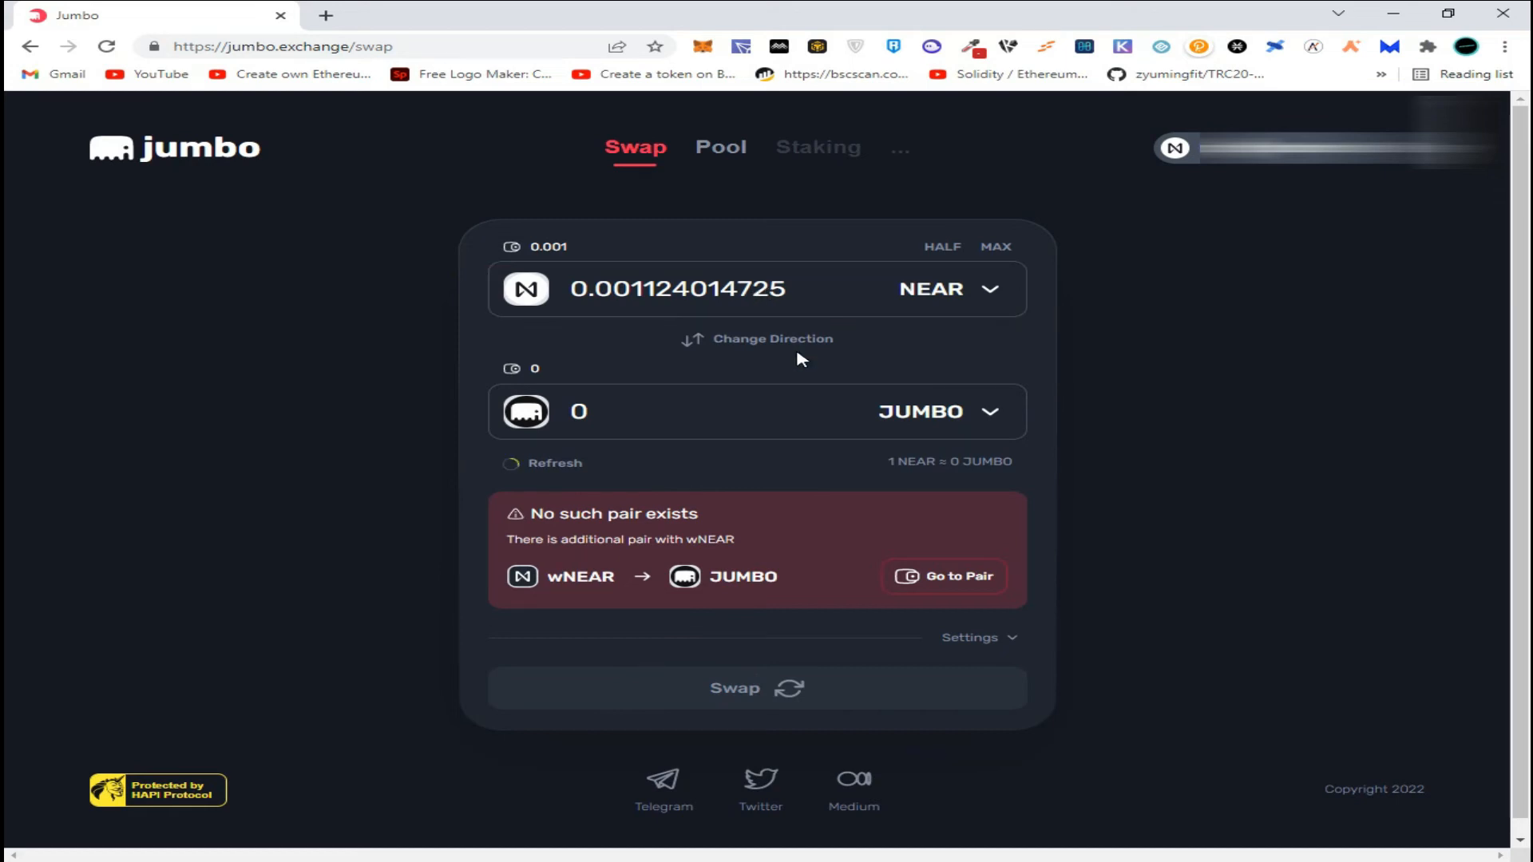
pyautogui.scroll(-3)
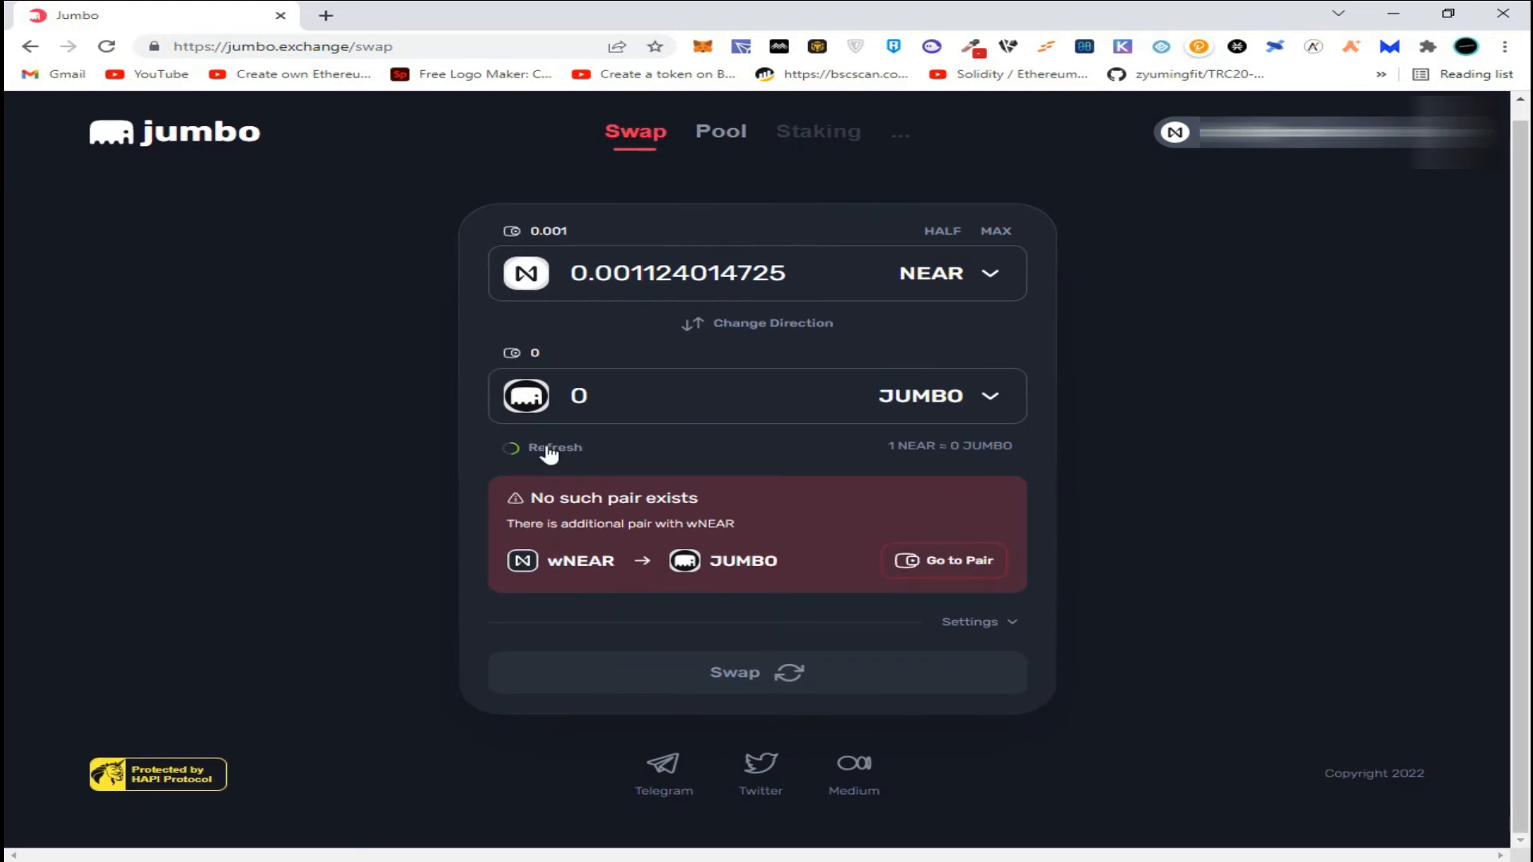
pyautogui.click(690, 396)
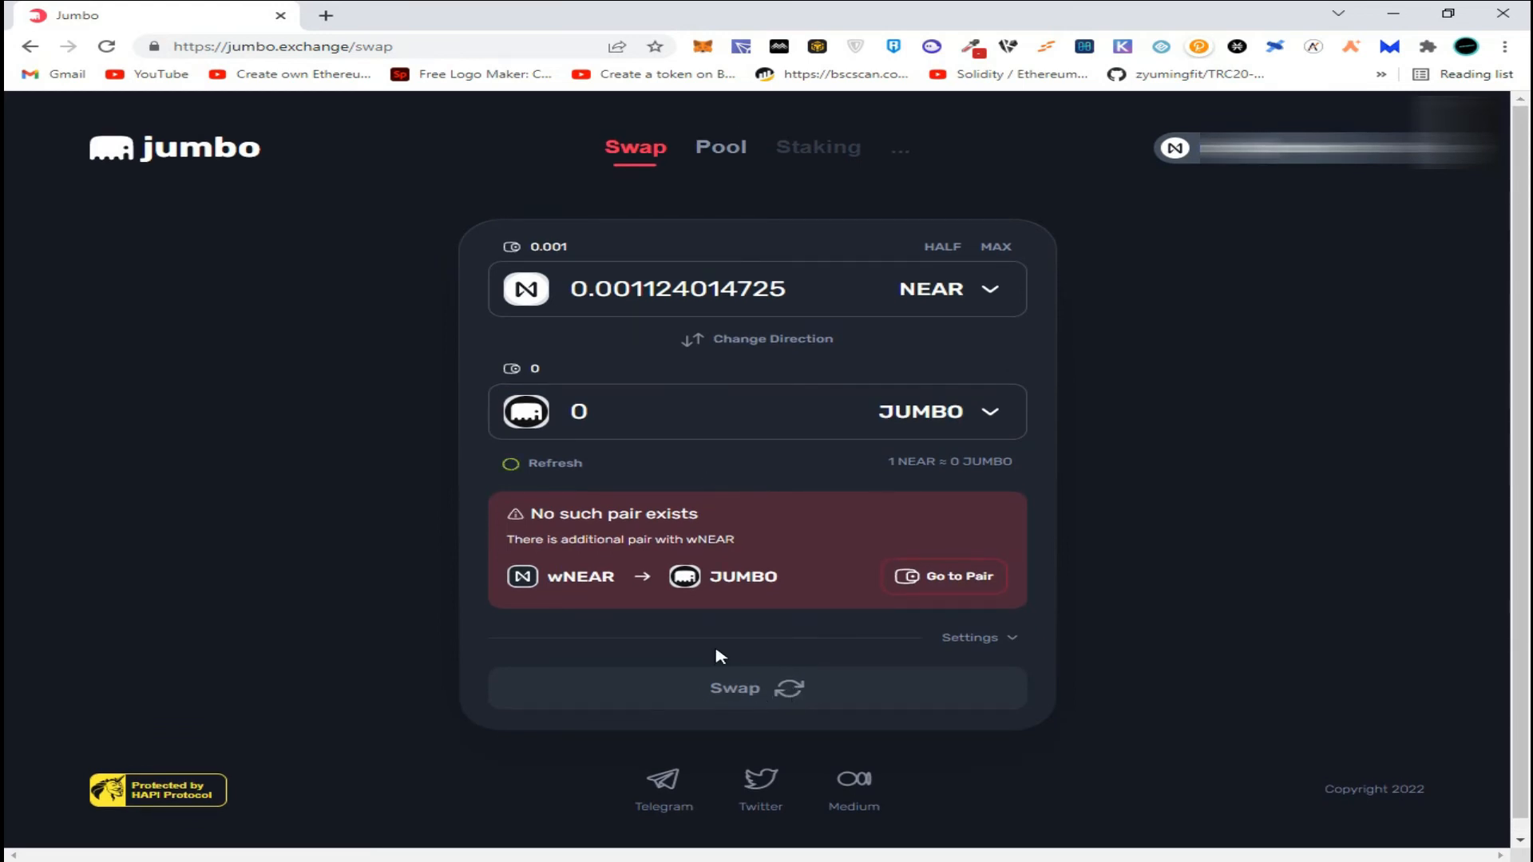
pyautogui.click(578, 412)
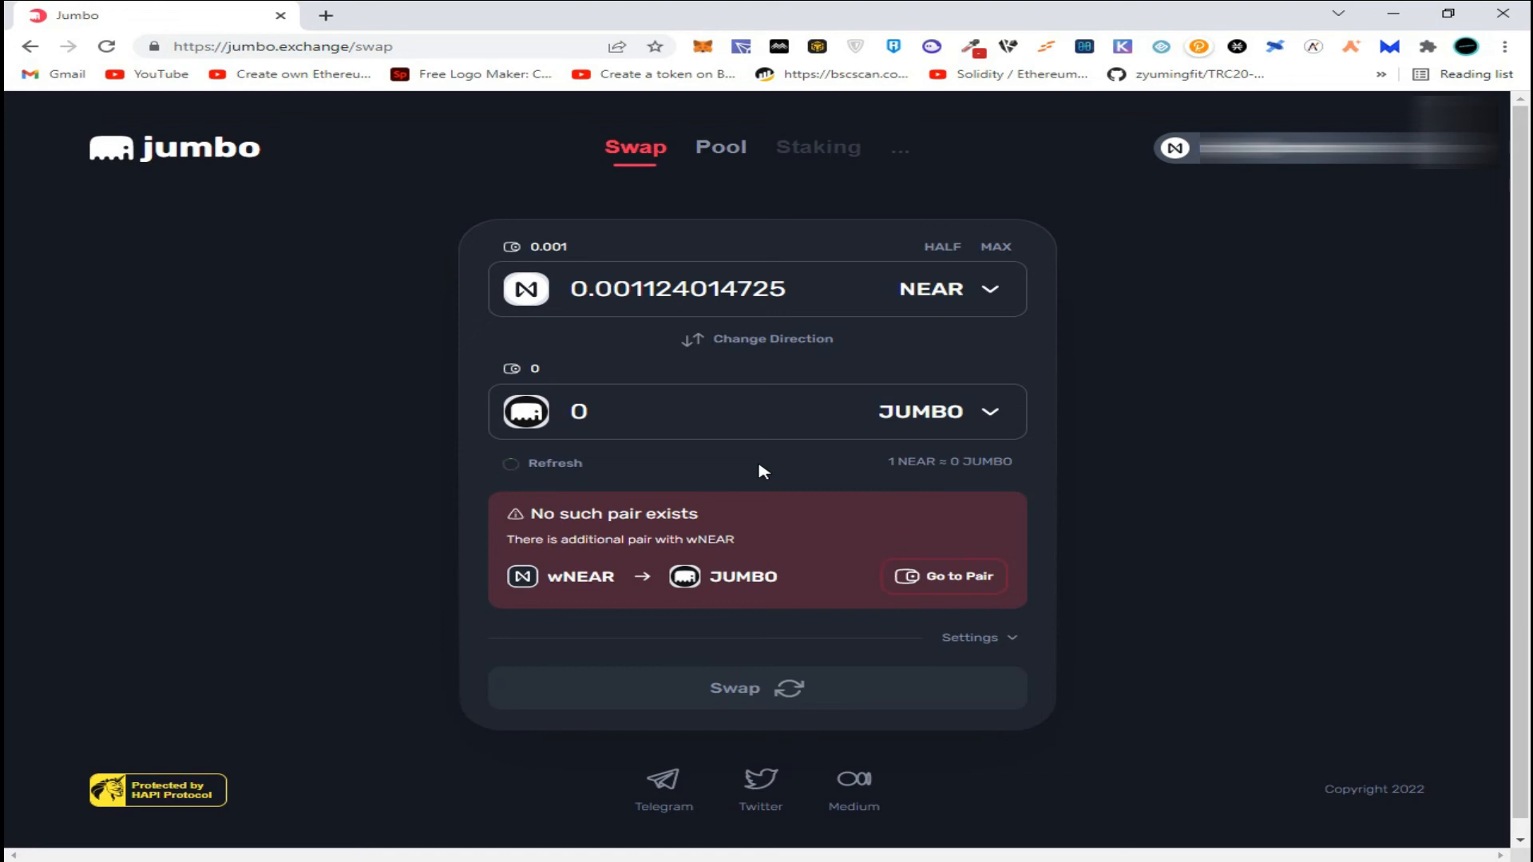
pyautogui.click(511, 463)
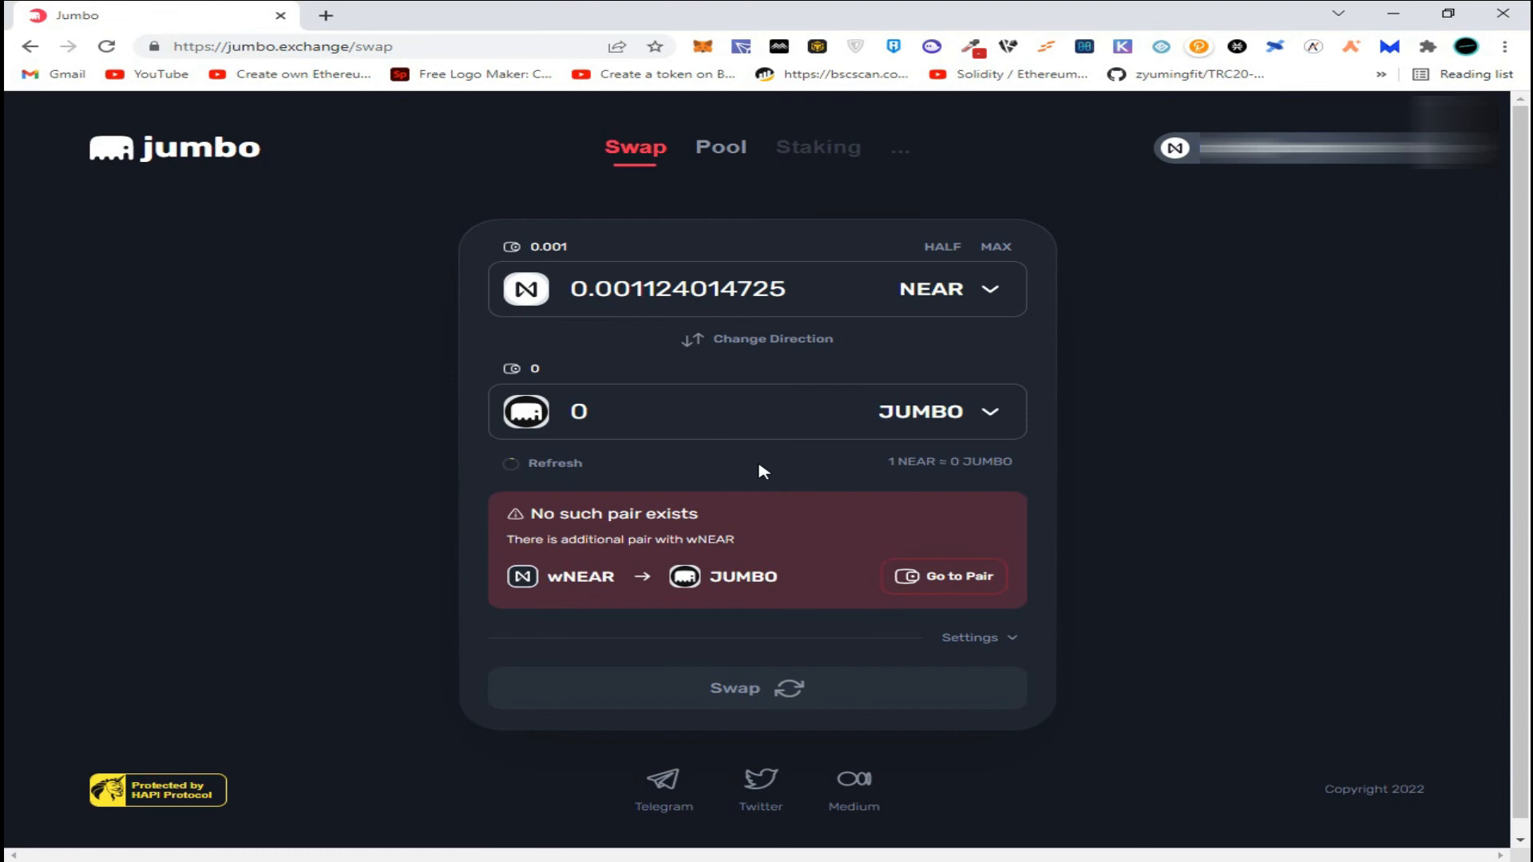
pyautogui.click(554, 462)
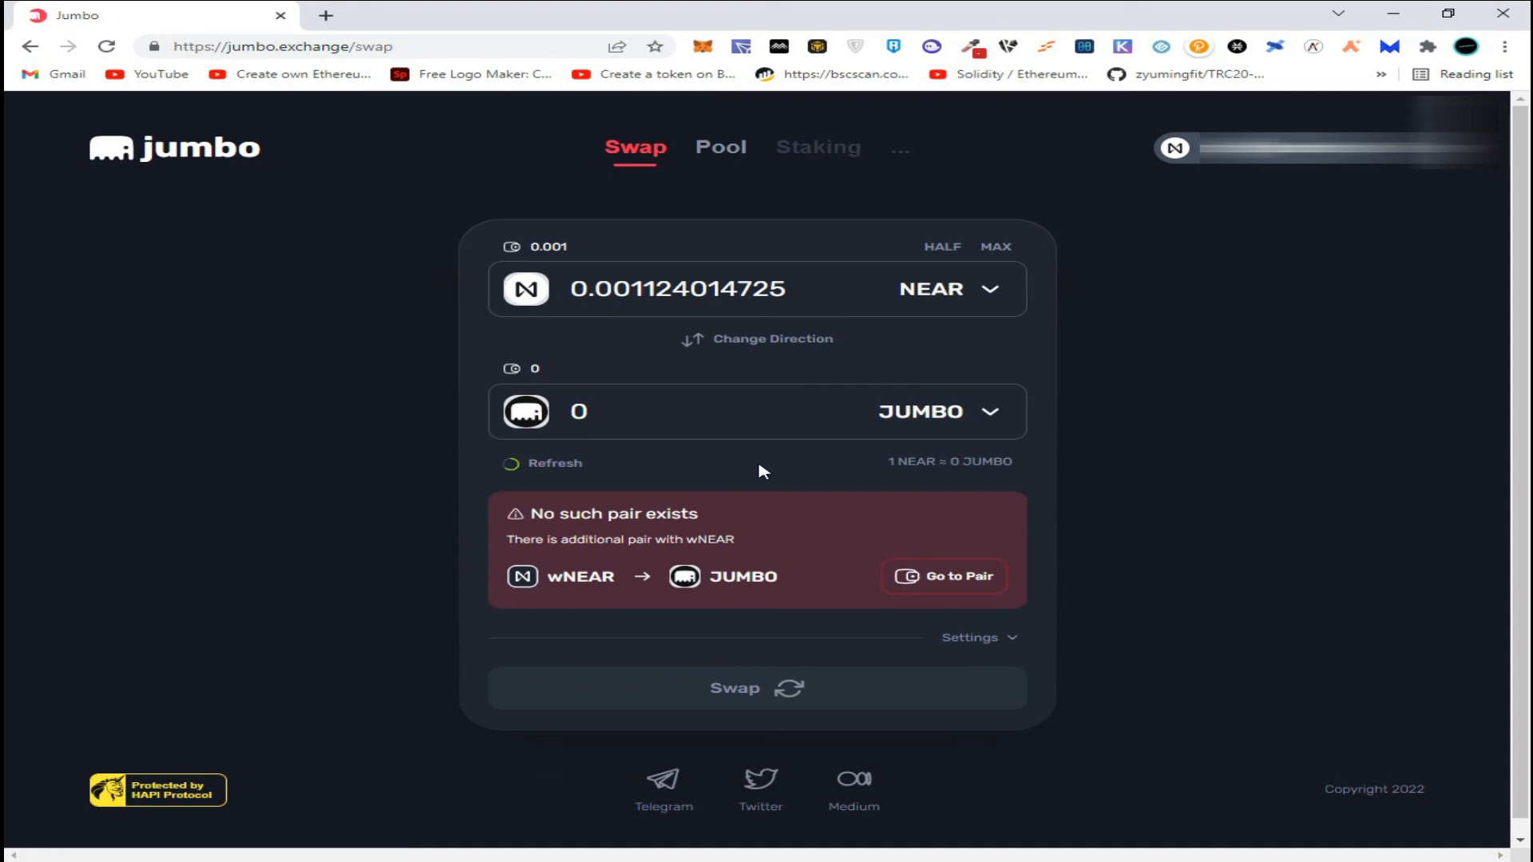